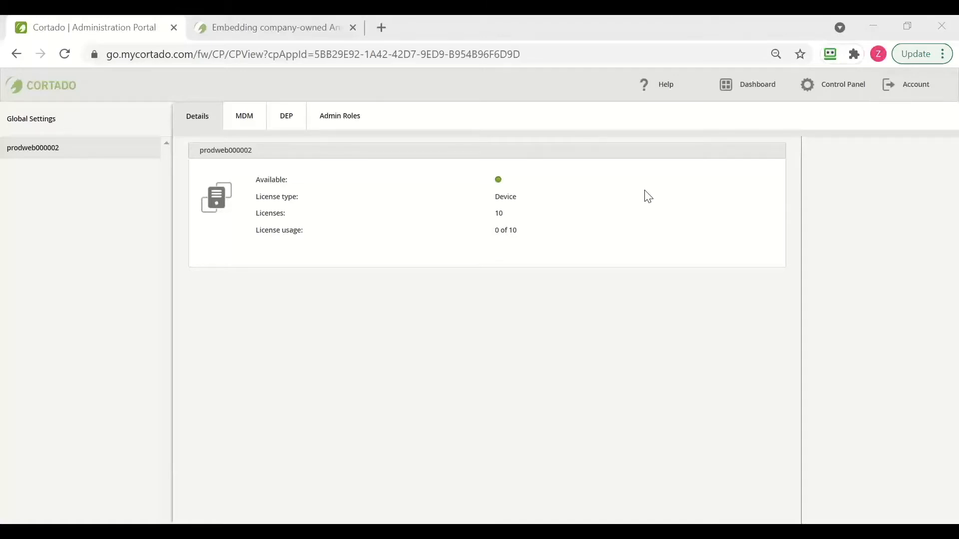
{"action": "mouse_move", "coordinate": [672, 219]}
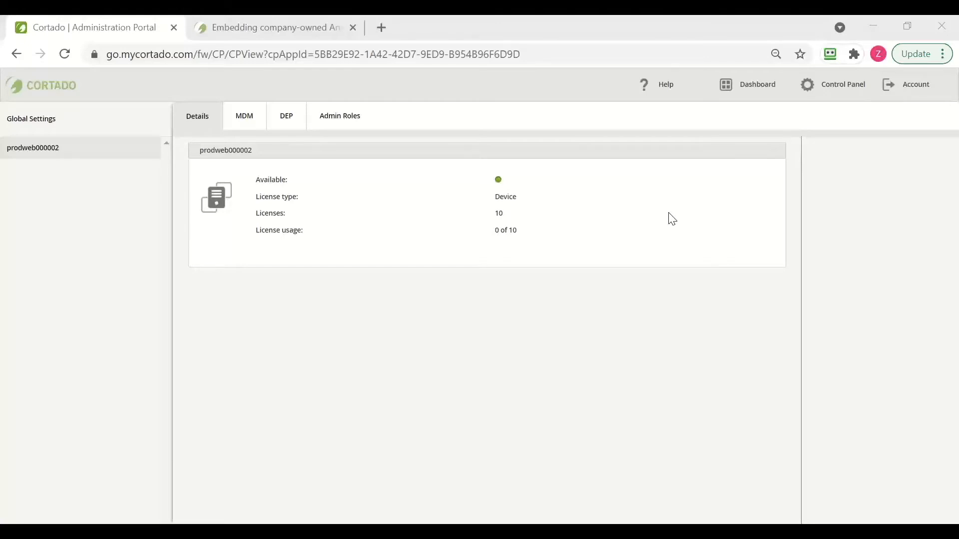
{"action": "mouse_move", "coordinate": [598, 237]}
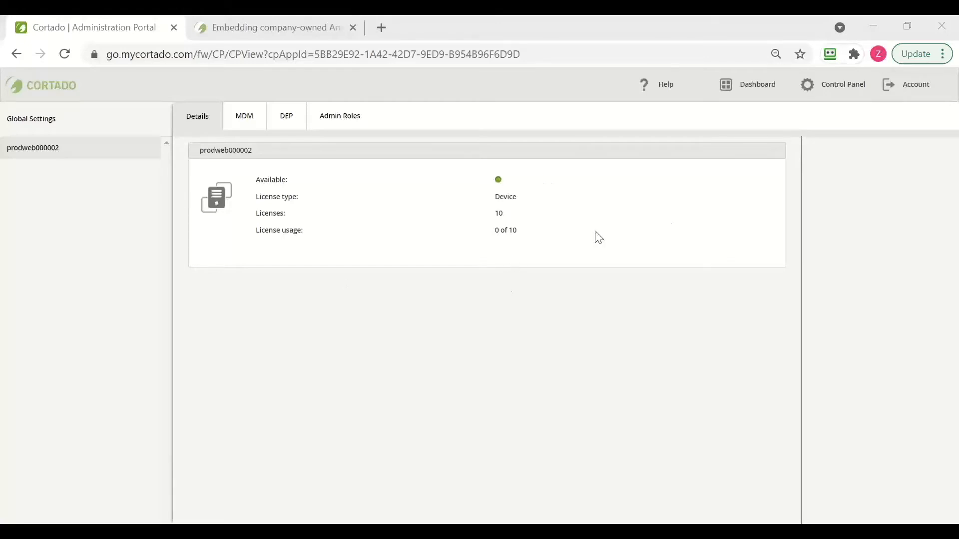
{"action": "mouse_move", "coordinate": [52, 123]}
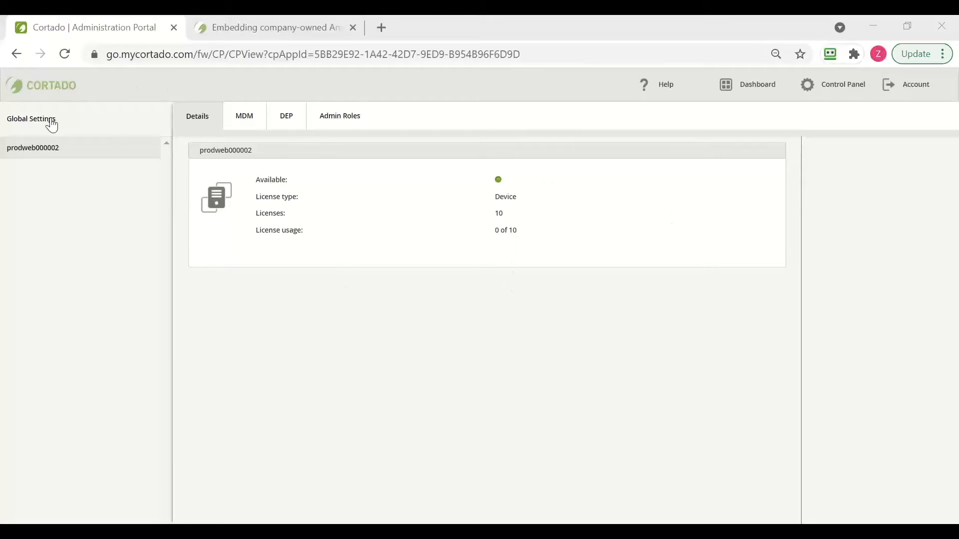
Show the MDM settings page for the prodweb000002 license in Cortado Global Settings
{"action": "left_click", "coordinate": [243, 115]}
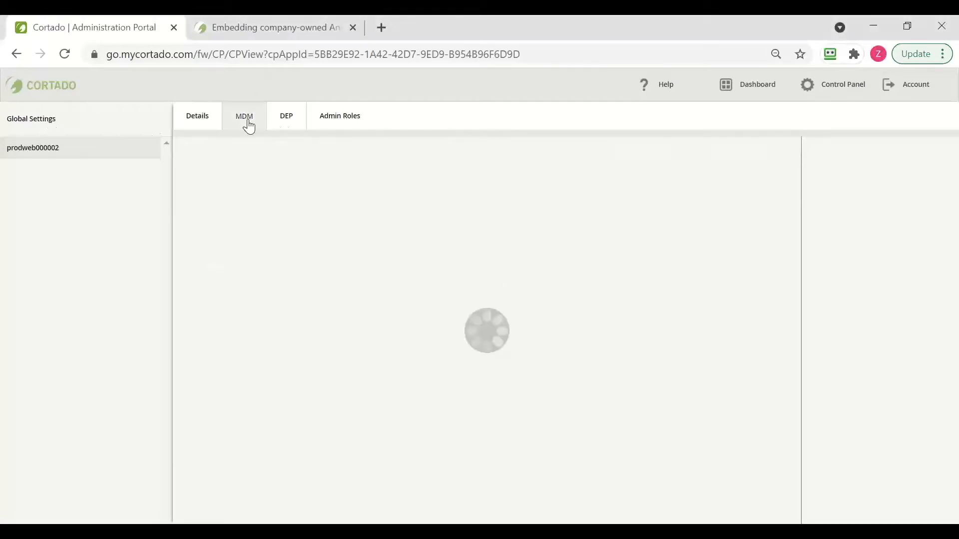
{"action": "left_click", "coordinate": [243, 115]}
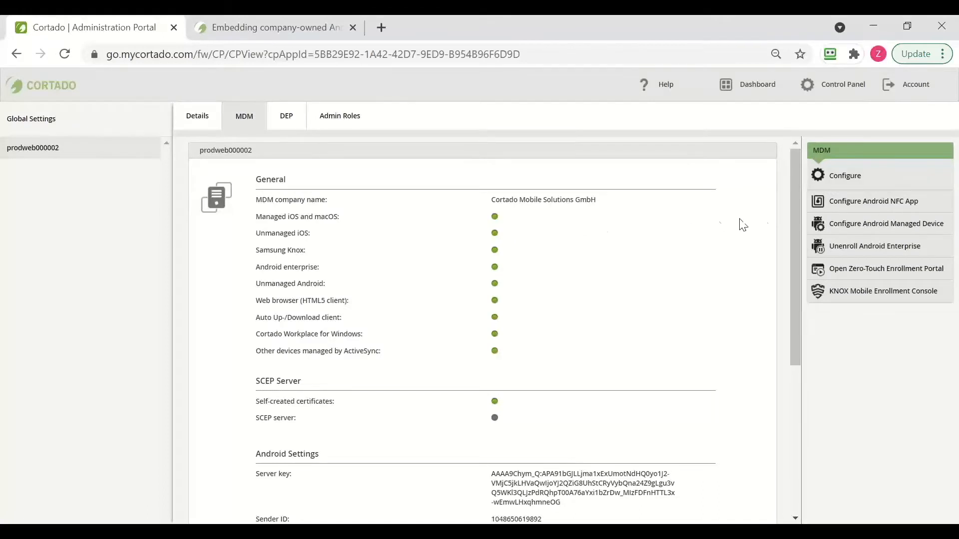
{"action": "mouse_move", "coordinate": [957, 276]}
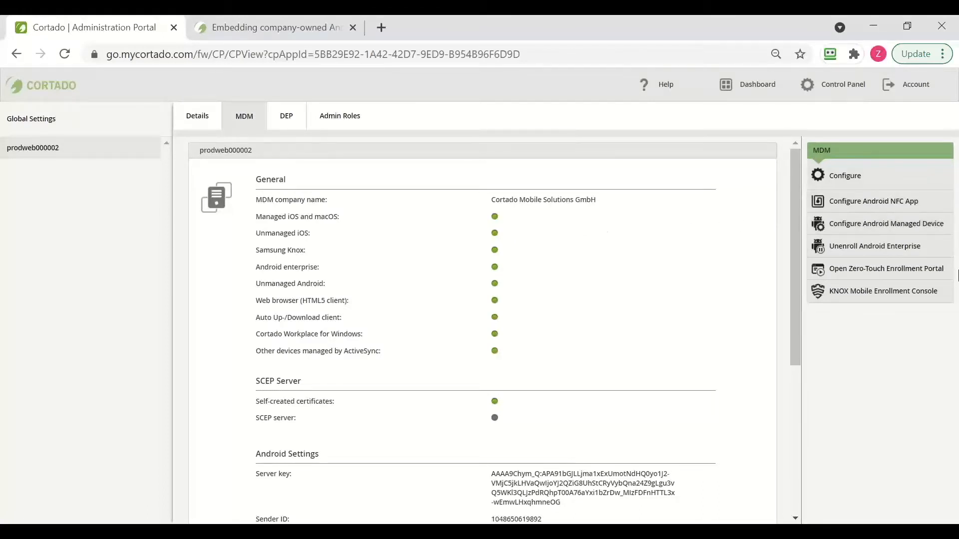
{"action": "mouse_move", "coordinate": [874, 274]}
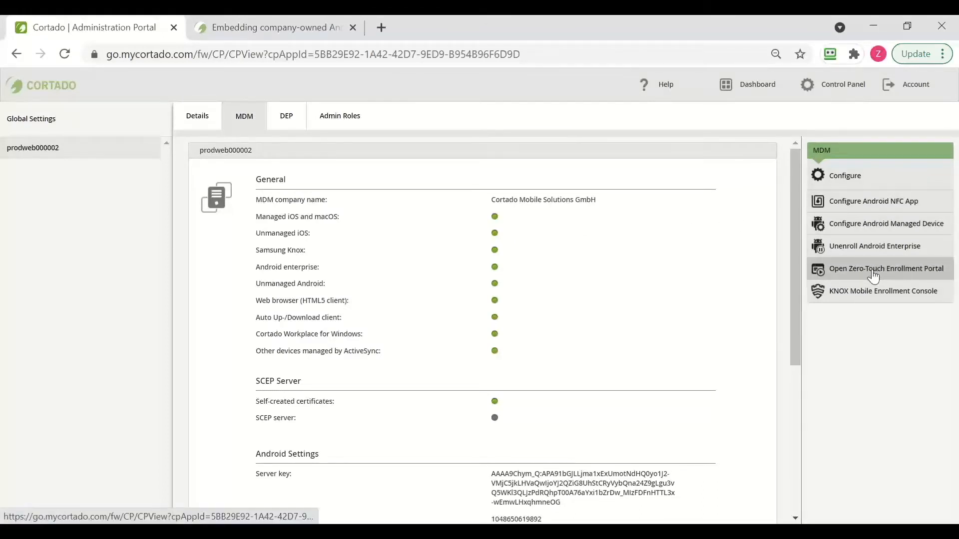
Open the Zero-Touch Enrollment Portal at the Cortado Tutorial account's Configurations page
{"action": "left_click", "coordinate": [886, 268]}
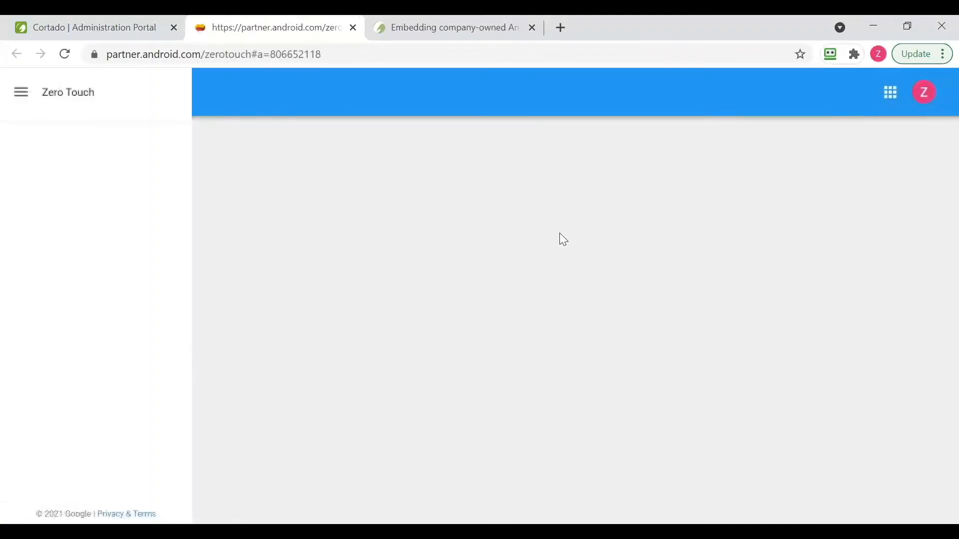
{"action": "left_click", "coordinate": [75, 181]}
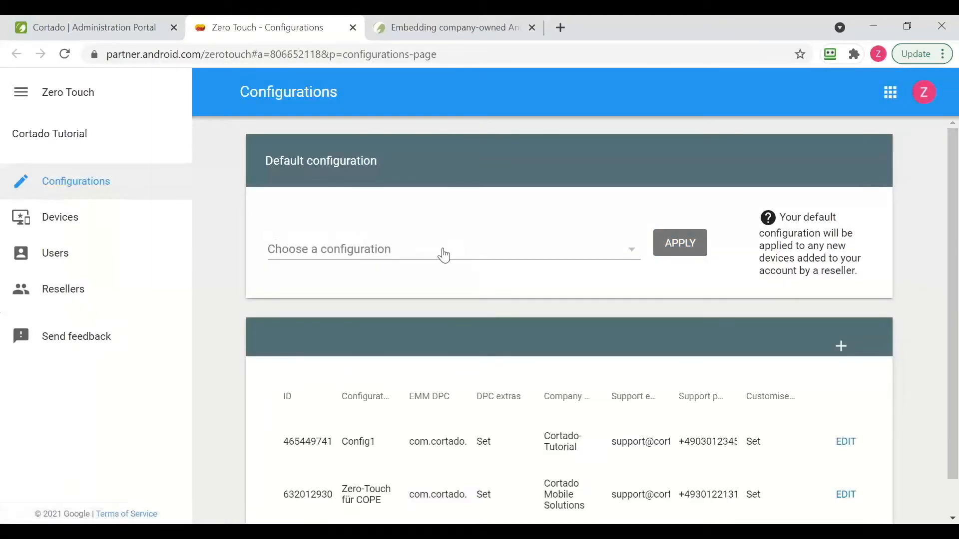
{"action": "mouse_move", "coordinate": [440, 249]}
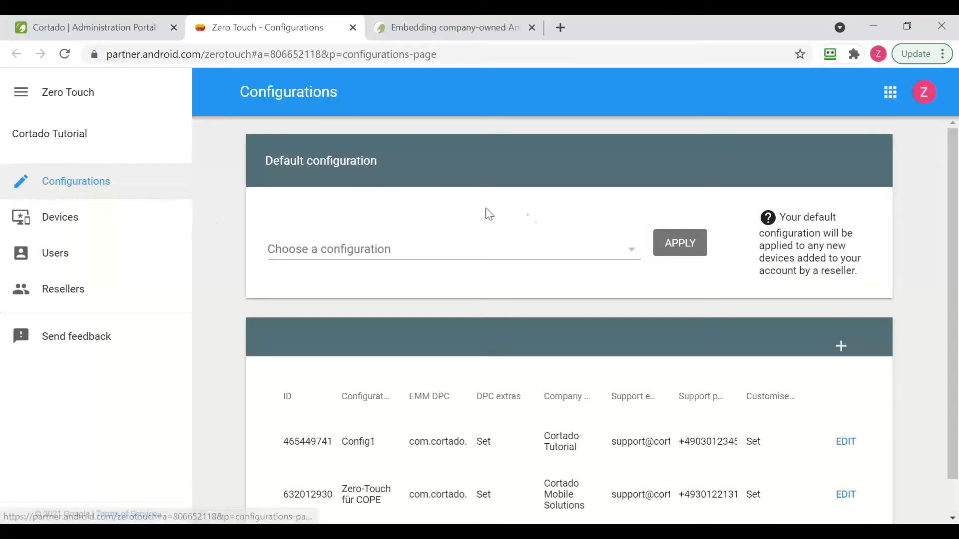
{"action": "mouse_move", "coordinate": [841, 346]}
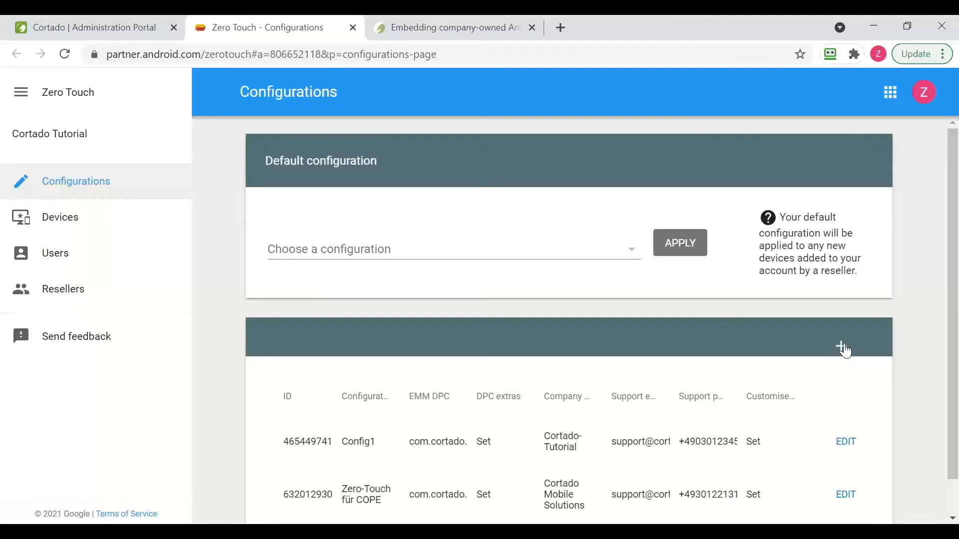
Add a new configuration named 'Config-Tutorial' with Cortado as the EMM DPC
{"action": "left_click", "coordinate": [841, 347]}
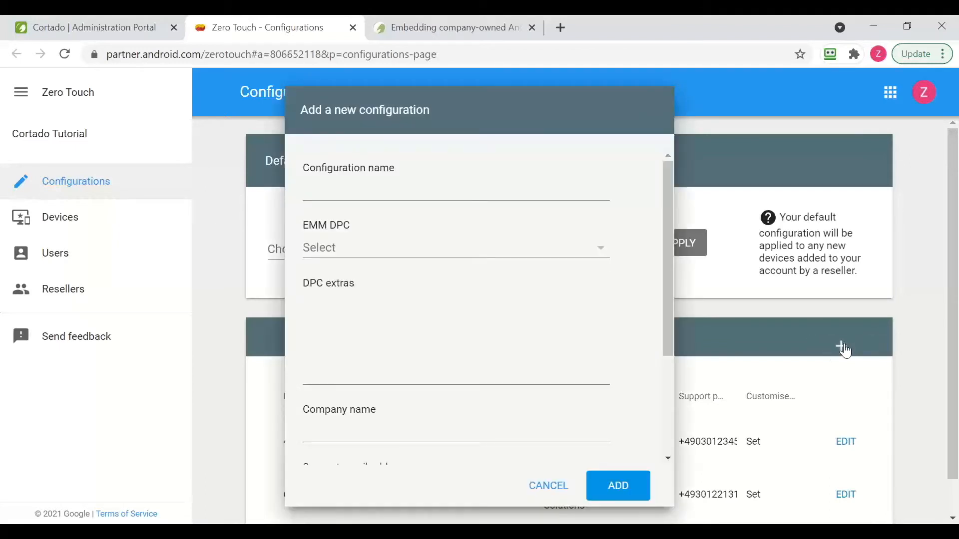
{"action": "mouse_move", "coordinate": [553, 261]}
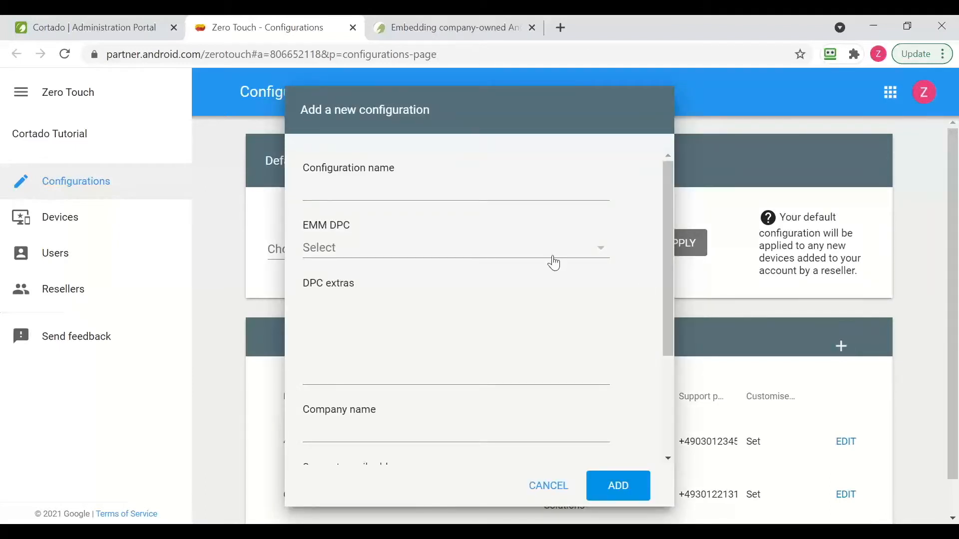
{"action": "mouse_move", "coordinate": [533, 262]}
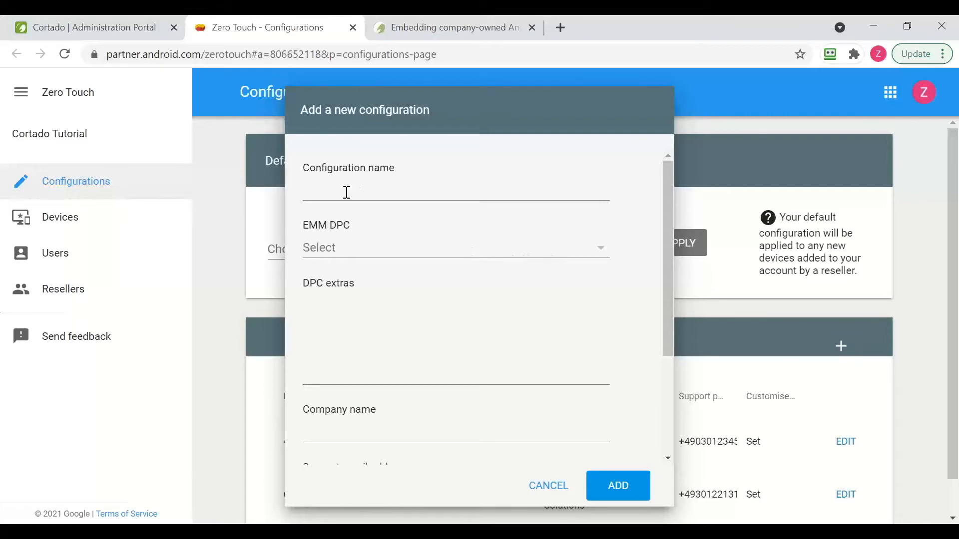
{"action": "left_click", "coordinate": [431, 193]}
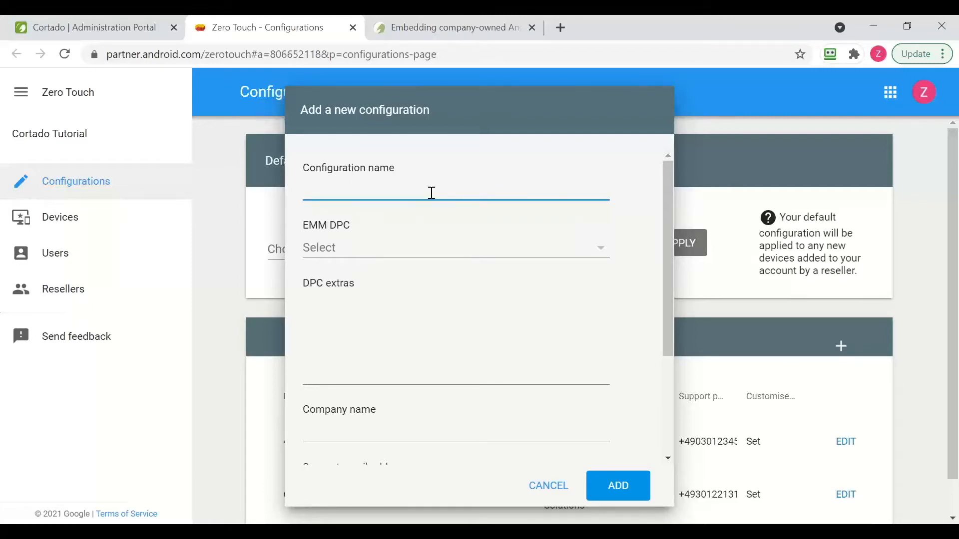
{"action": "type", "text": "Config-Tutorial"}
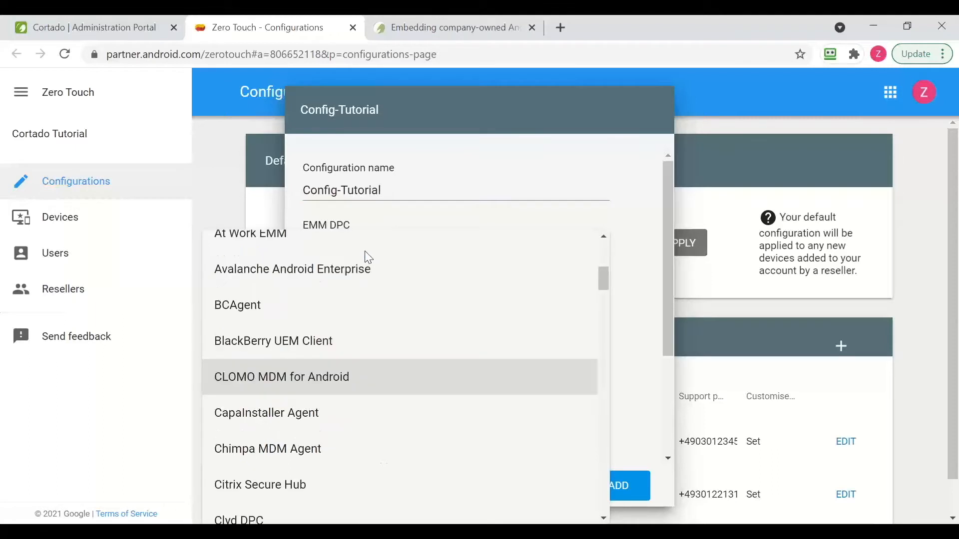
{"action": "scroll", "scroll_direction": "down", "scroll_amount": 3}
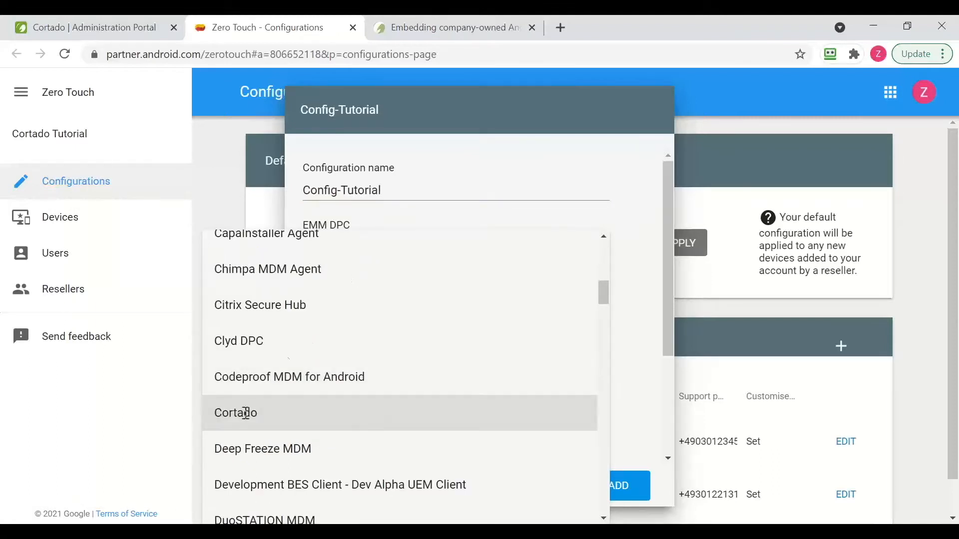
{"action": "left_click", "coordinate": [235, 412]}
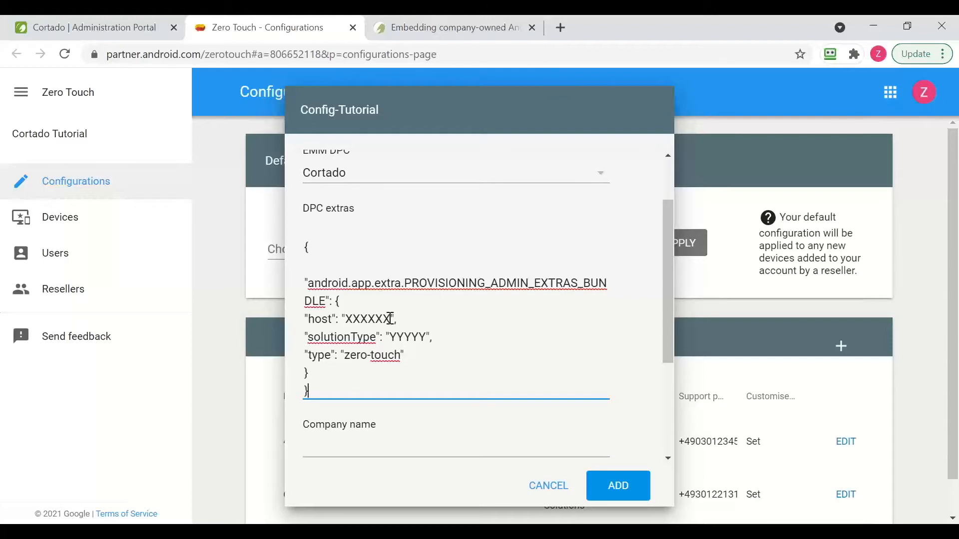
Select the XXXXXX host placeholder and look up the Cortado server address in the admin portal
{"action": "double_click", "coordinate": [369, 319]}
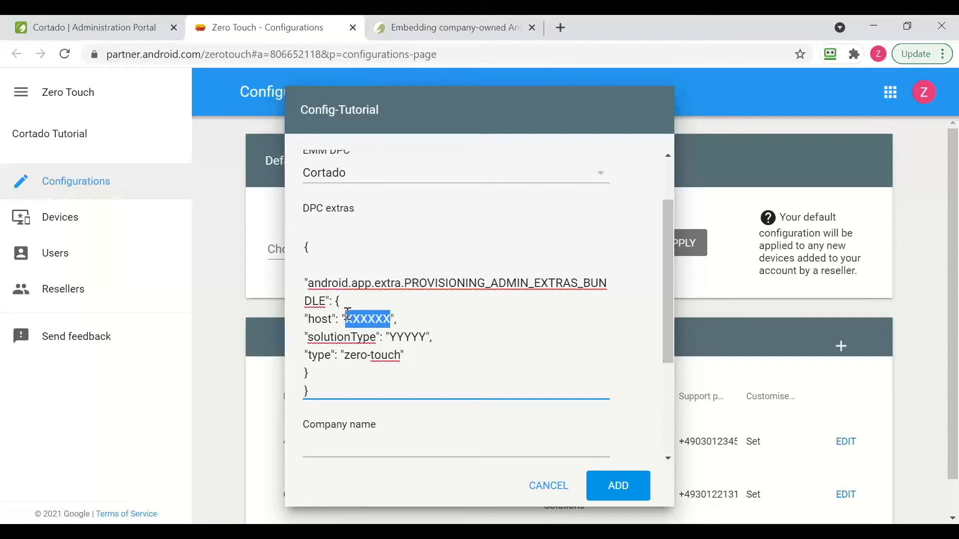
{"action": "left_click", "coordinate": [92, 28]}
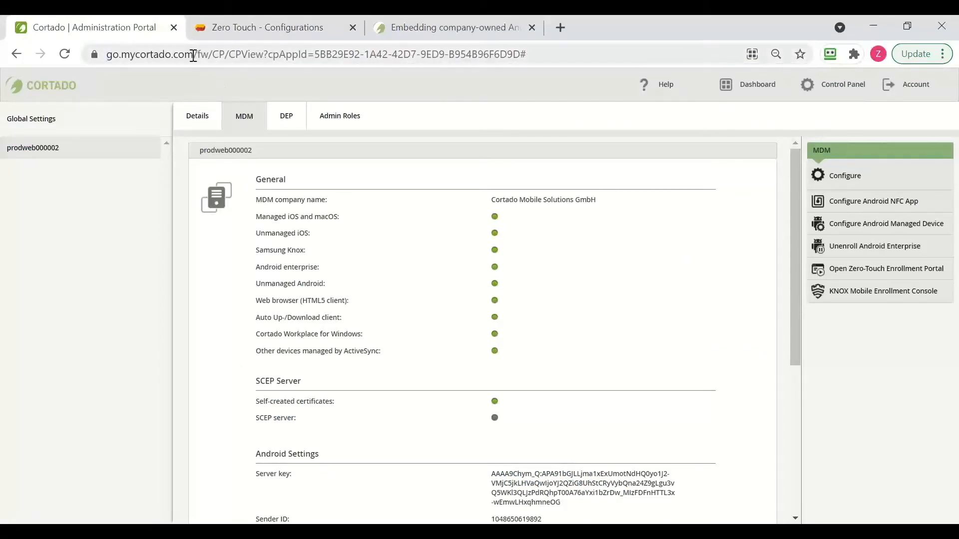
{"action": "left_click", "coordinate": [205, 54]}
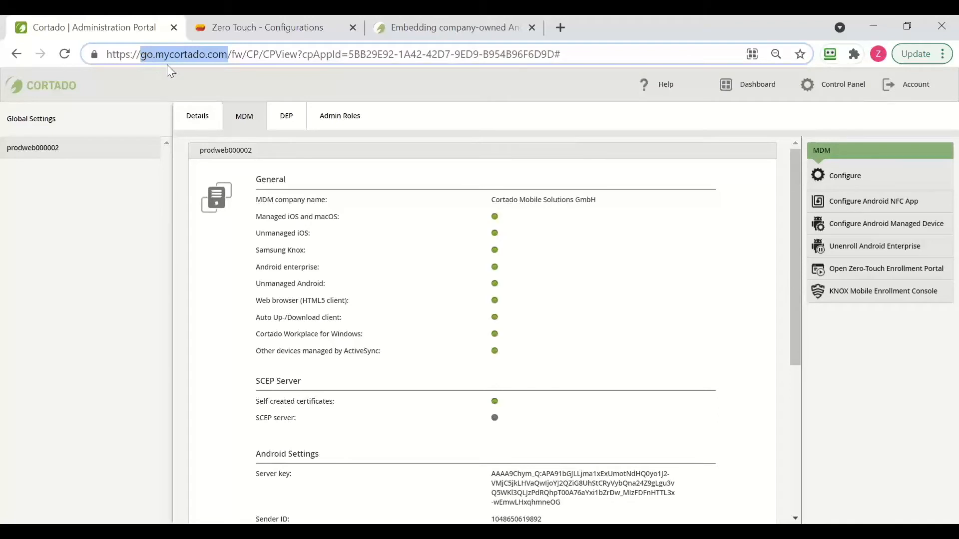
{"action": "left_click", "coordinate": [266, 28]}
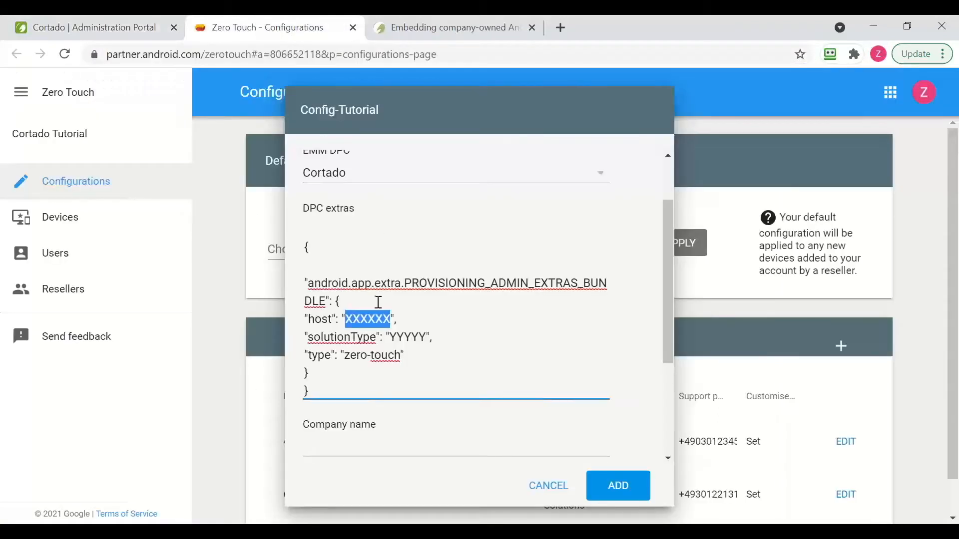
Replace the DPC extras placeholders with host go.mycortado.com and solutionType WPCOD
{"action": "type", "text": "go.mycortado.com"}
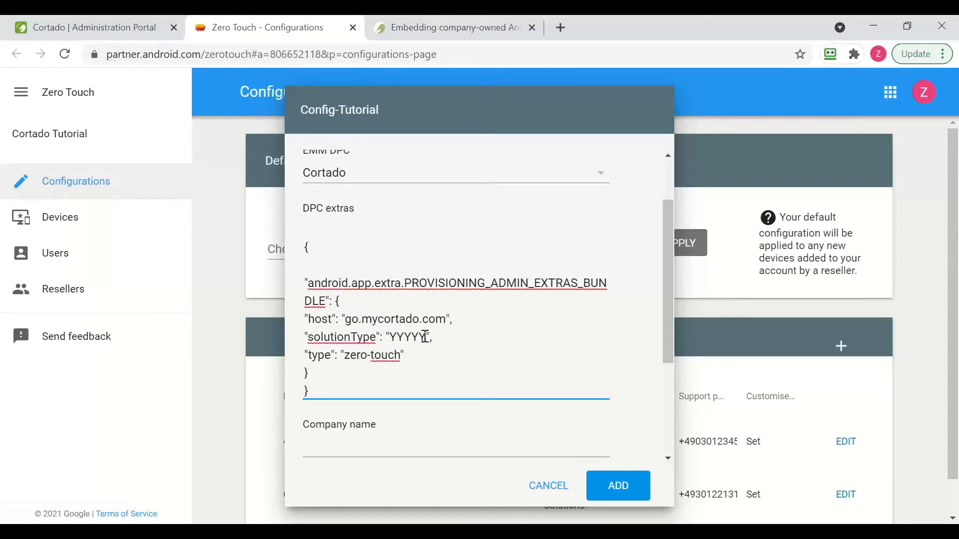
{"action": "double_click", "coordinate": [411, 337]}
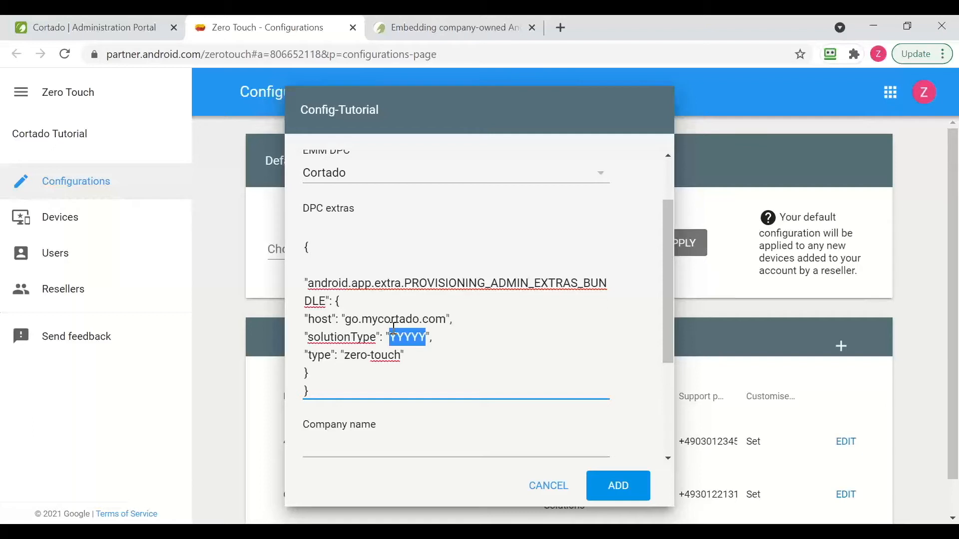
{"action": "type", "text": "WP"}
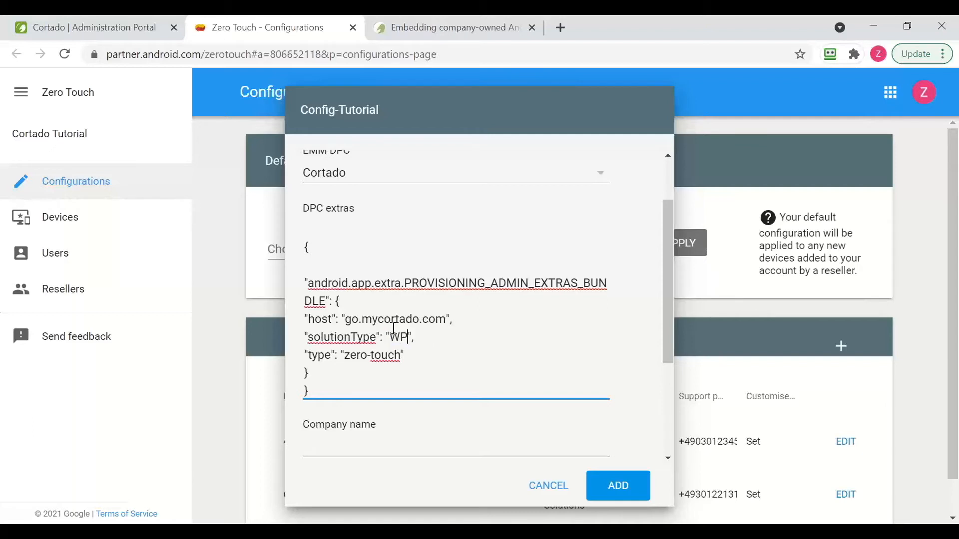
{"action": "type", "text": "COD"}
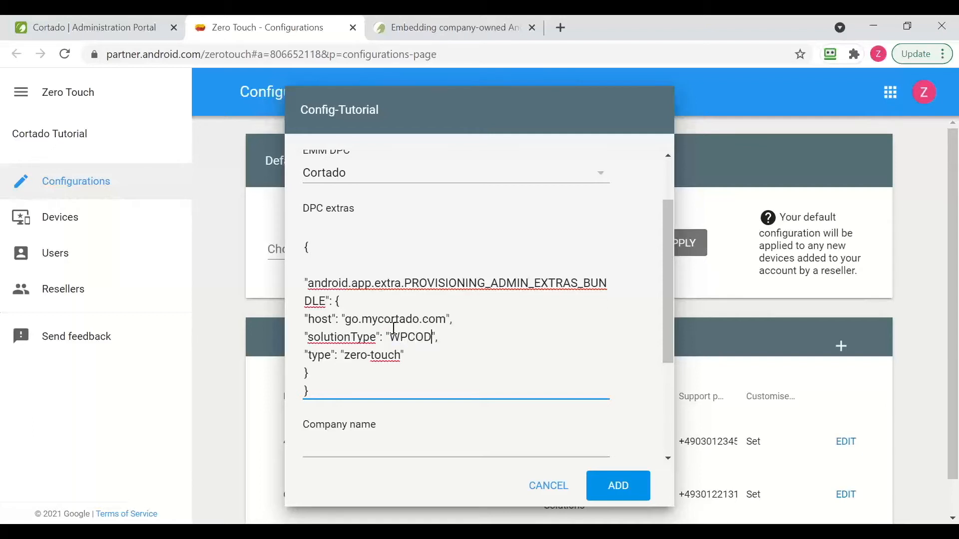
{"action": "scroll", "scroll_direction": "down", "scroll_amount": 3}
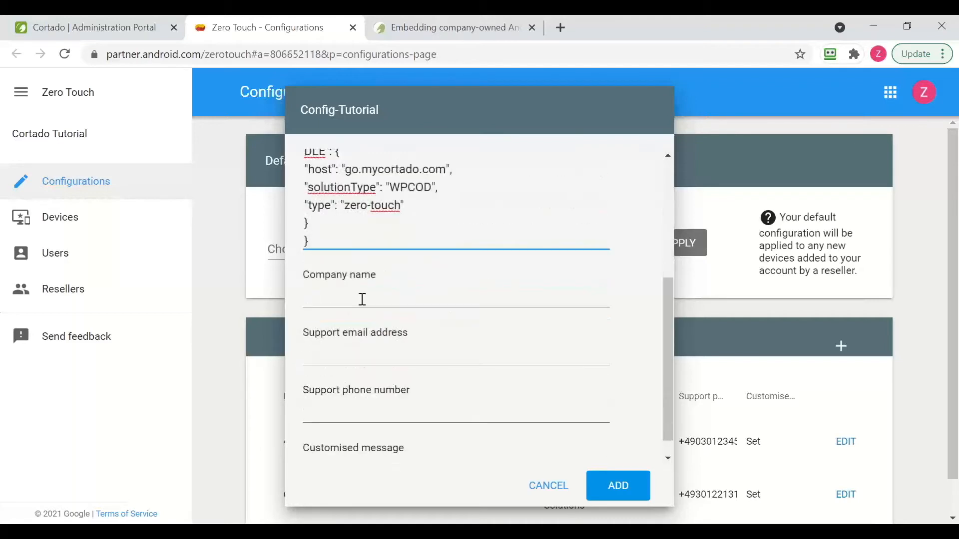
Enter company name, support details and message 'This is an android zero touch device', then add it
{"action": "scroll", "scroll_direction": "down", "scroll_amount": 3}
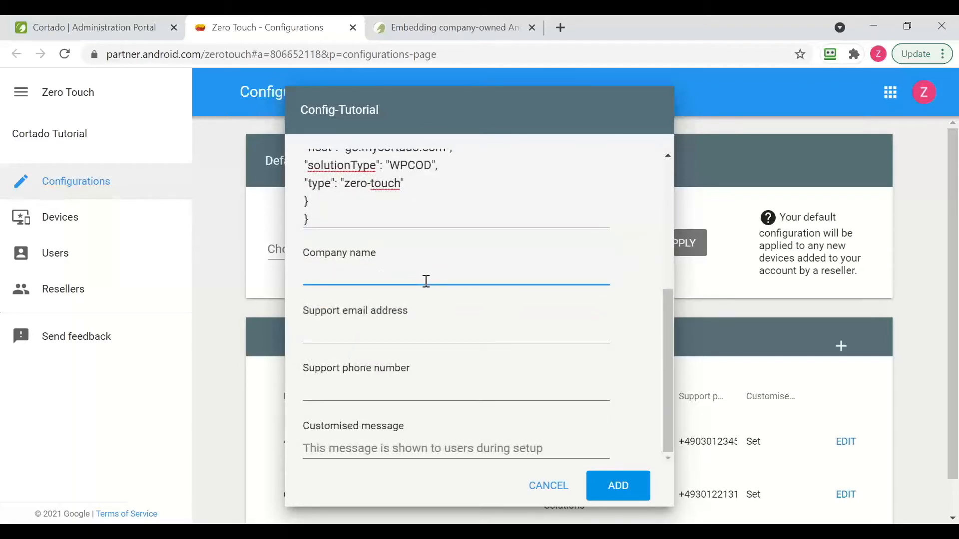
{"action": "type", "text": "Cortado Tutorial"}
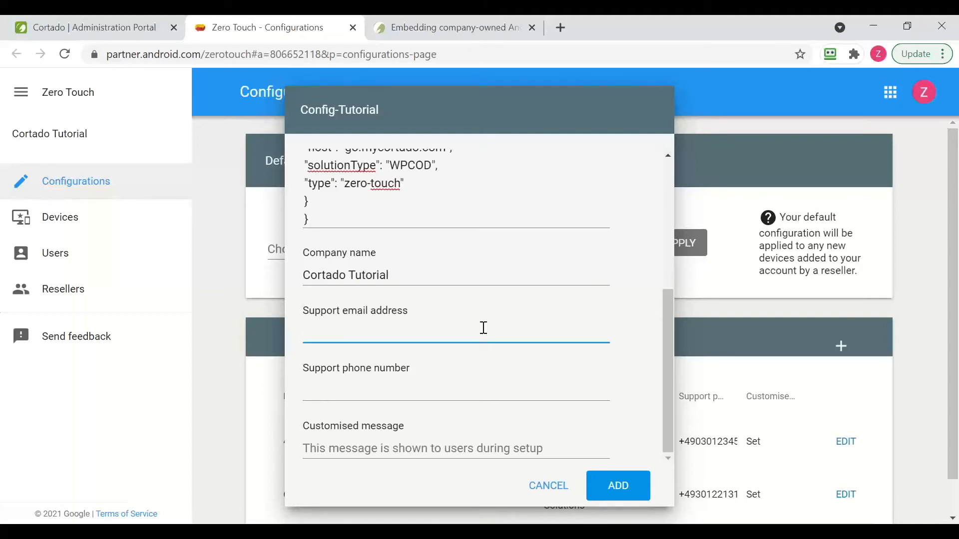
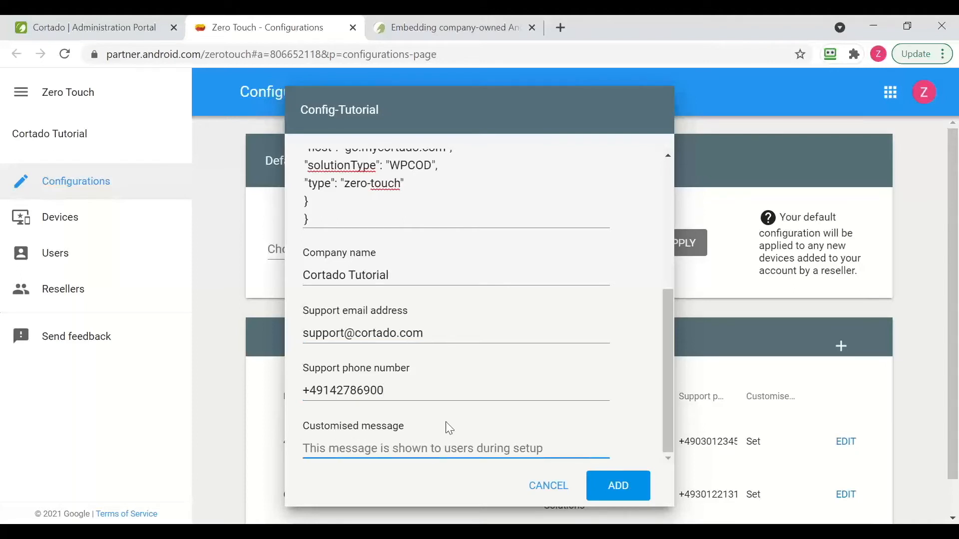
{"action": "type", "text": "This is an android zero touch device"}
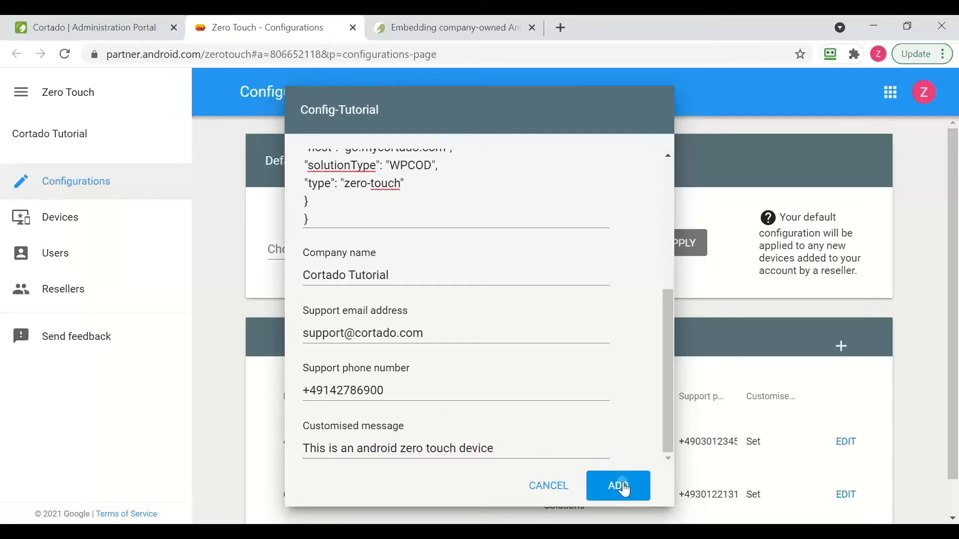
{"action": "left_click", "coordinate": [618, 486]}
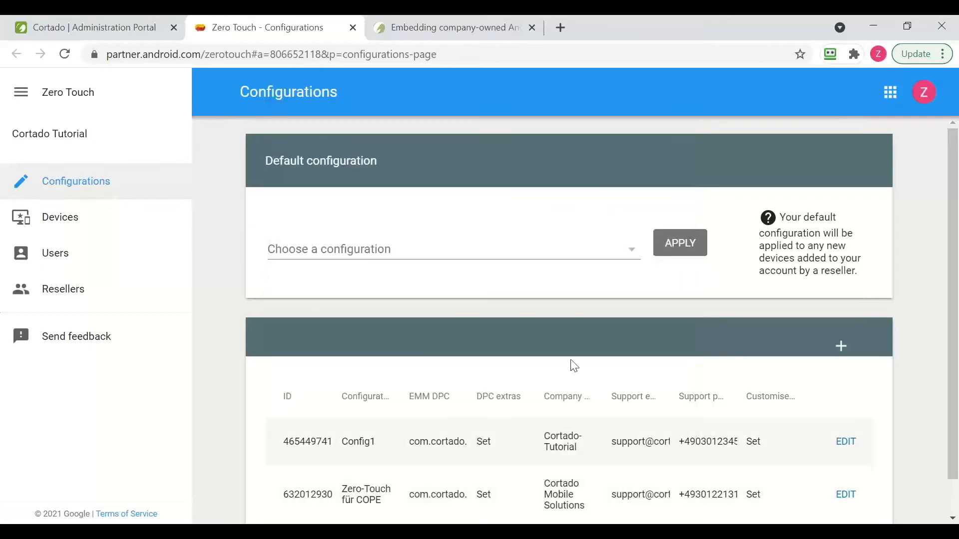
Review Config-Tutorial (ID 424538714) in the configurations list and close the documentation tab
{"action": "scroll", "scroll_direction": "down", "scroll_amount": 3}
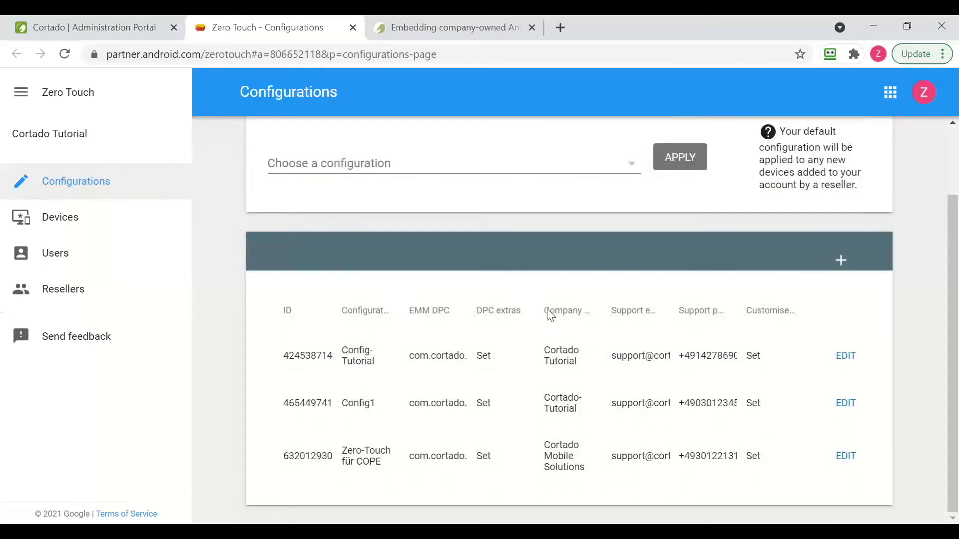
{"action": "mouse_move", "coordinate": [309, 344]}
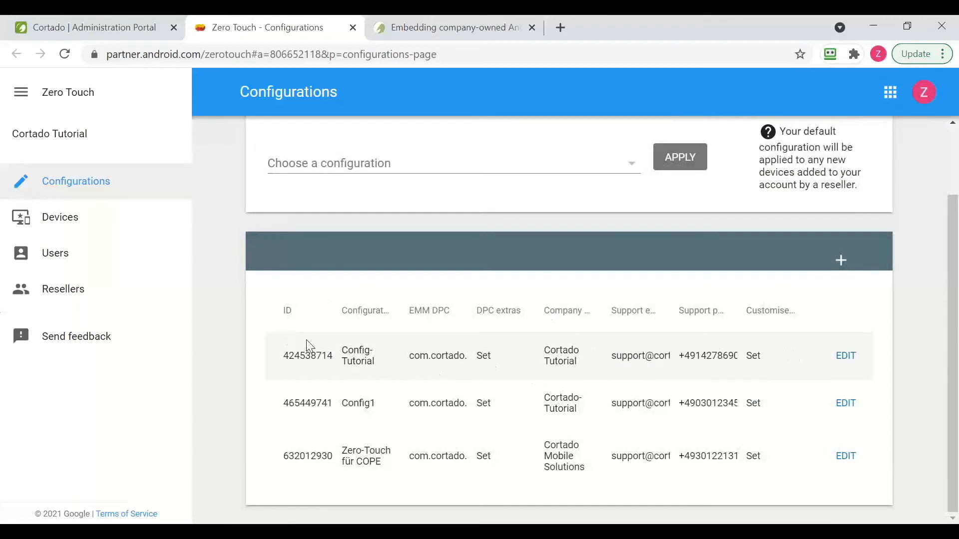
{"action": "mouse_move", "coordinate": [447, 357]}
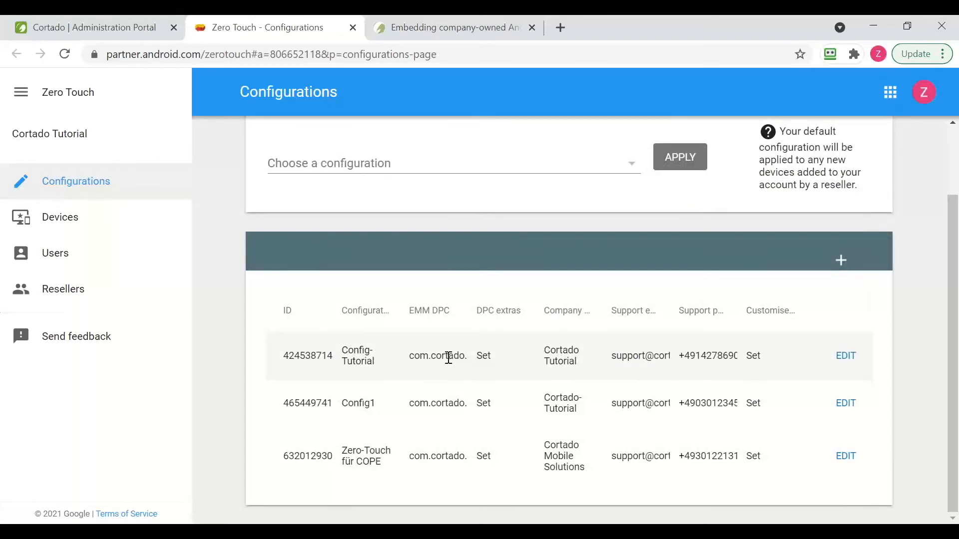
{"action": "left_click", "coordinate": [529, 27]}
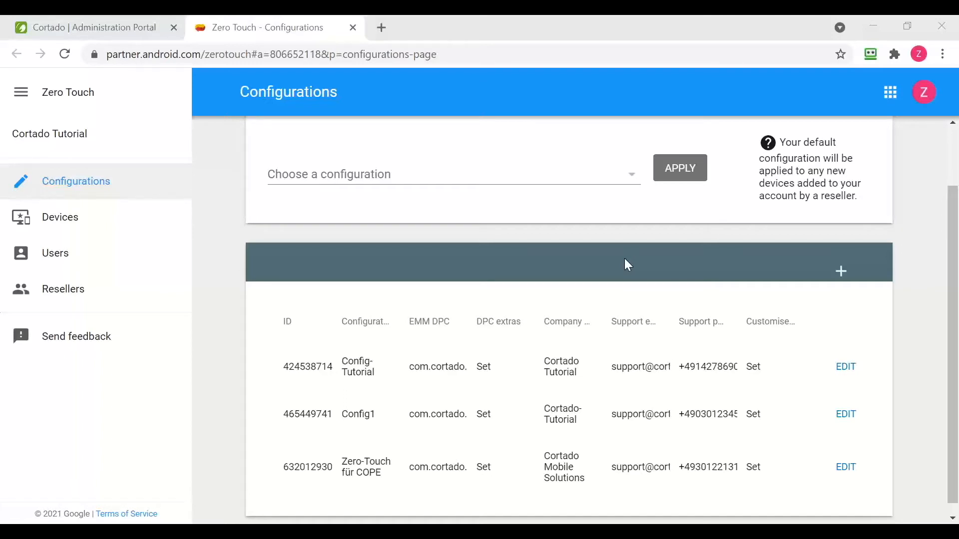
{"action": "mouse_move", "coordinate": [104, 205]}
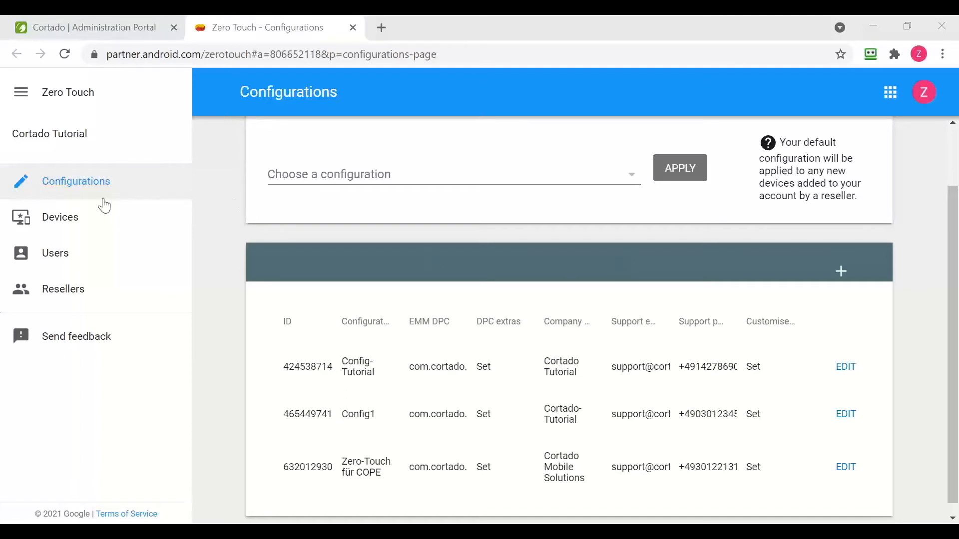
Set the registered device's configuration to Config-Tutorial in the Devices list
{"action": "left_click", "coordinate": [60, 217]}
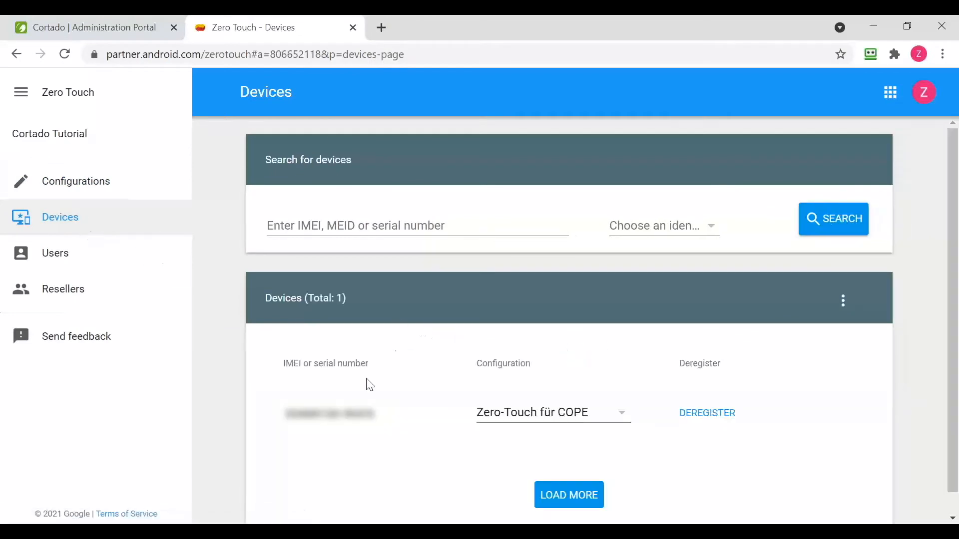
{"action": "mouse_move", "coordinate": [619, 419]}
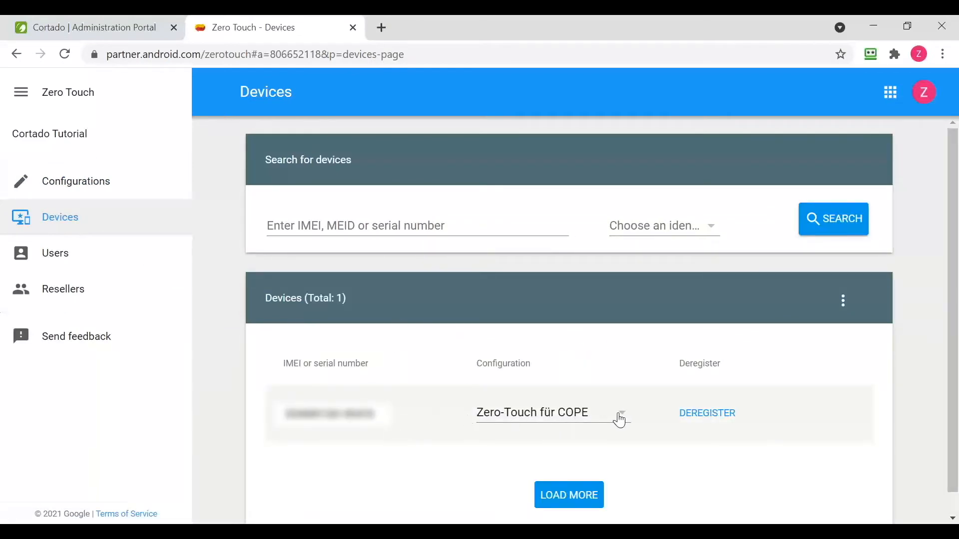
{"action": "left_click", "coordinate": [620, 413]}
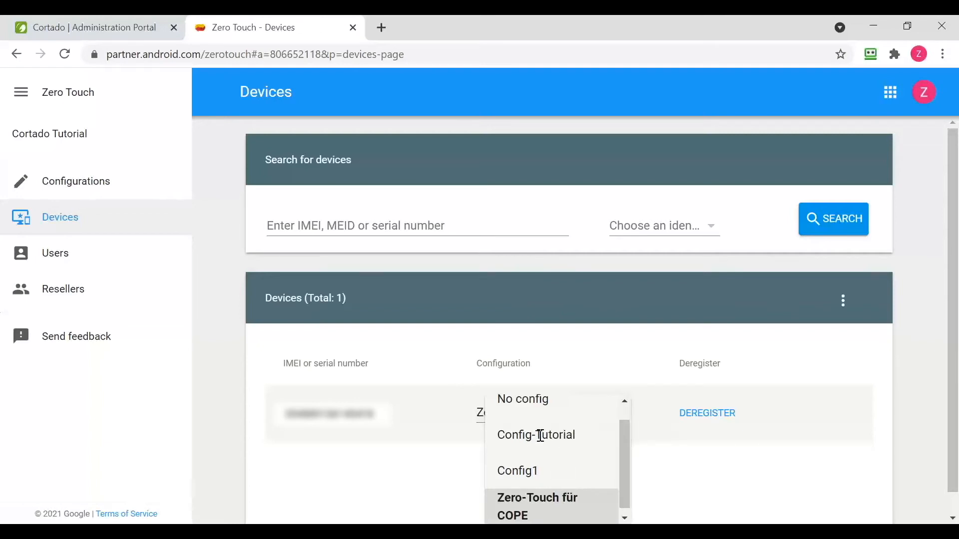
{"action": "left_click", "coordinate": [537, 435]}
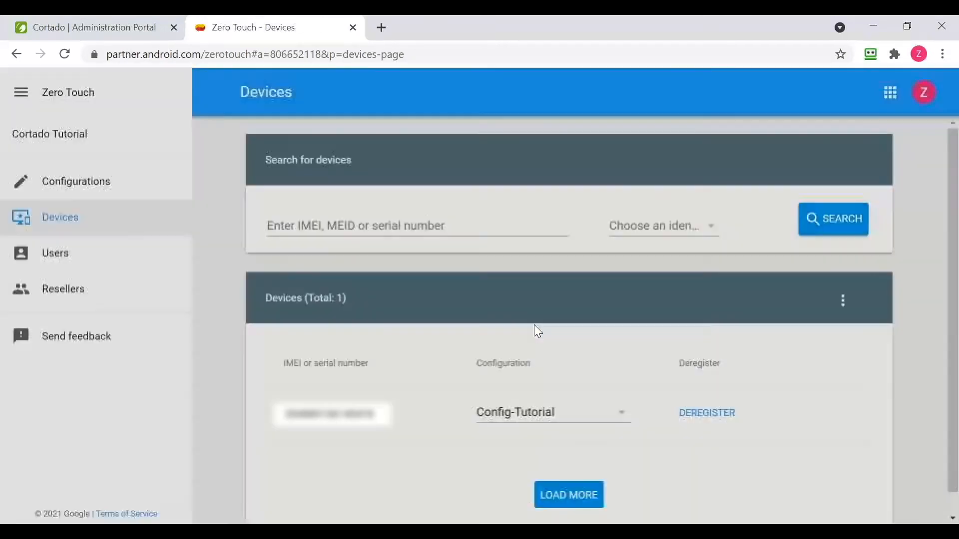
{"action": "scroll", "scroll_direction": "down", "scroll_amount": 3}
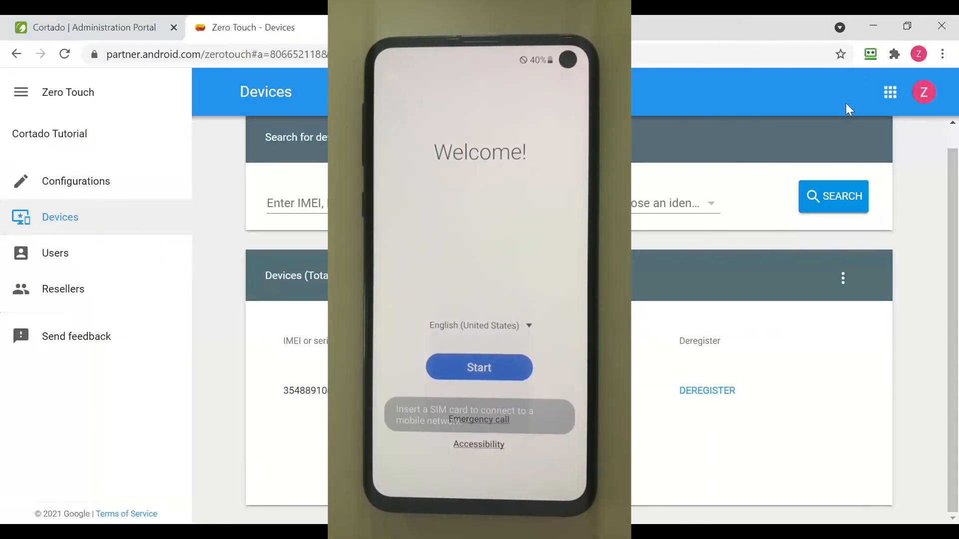
{"action": "left_click", "coordinate": [479, 368]}
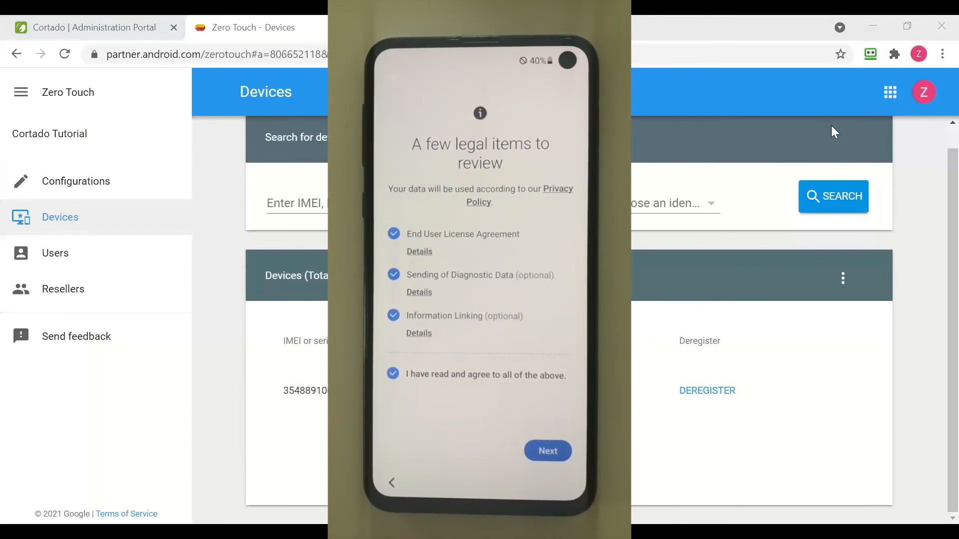
{"action": "left_click", "coordinate": [547, 451]}
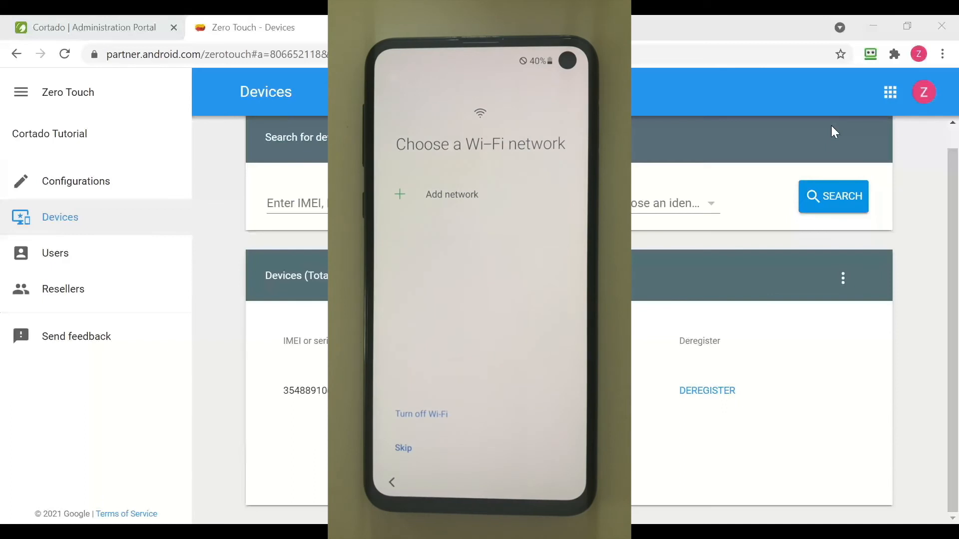